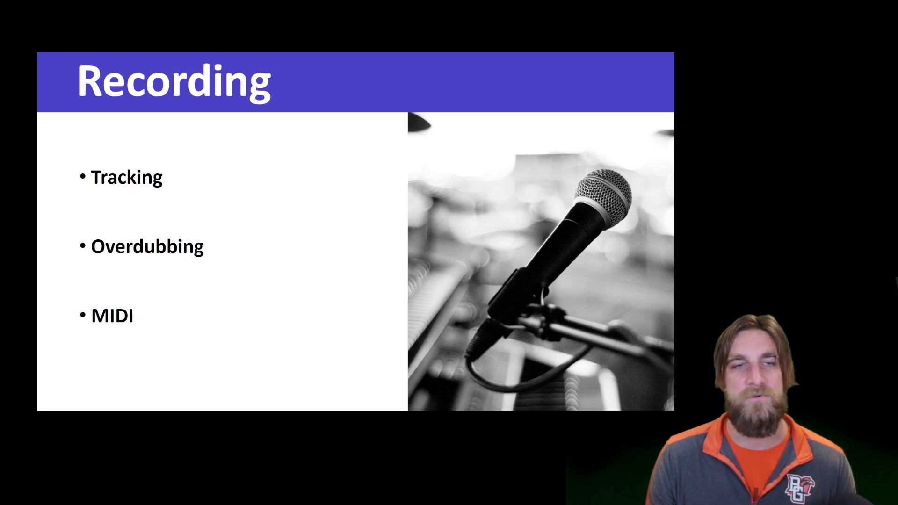
key(Right)
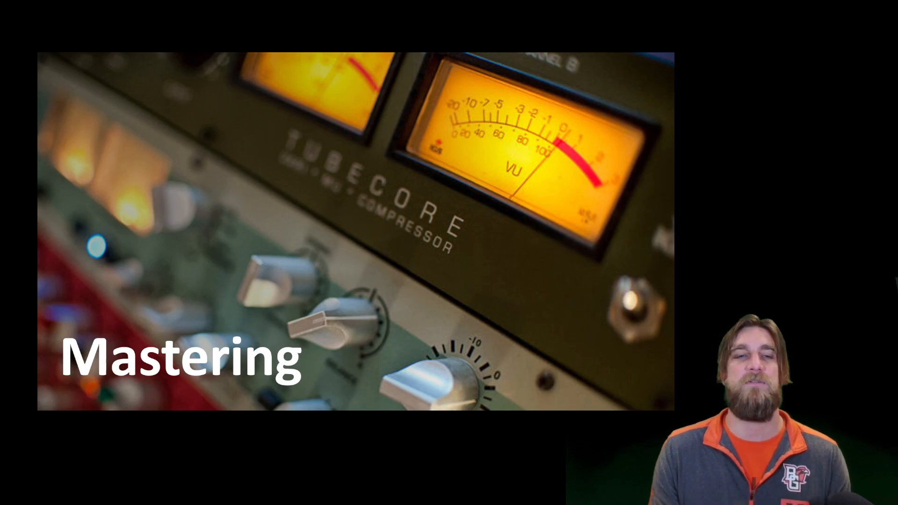